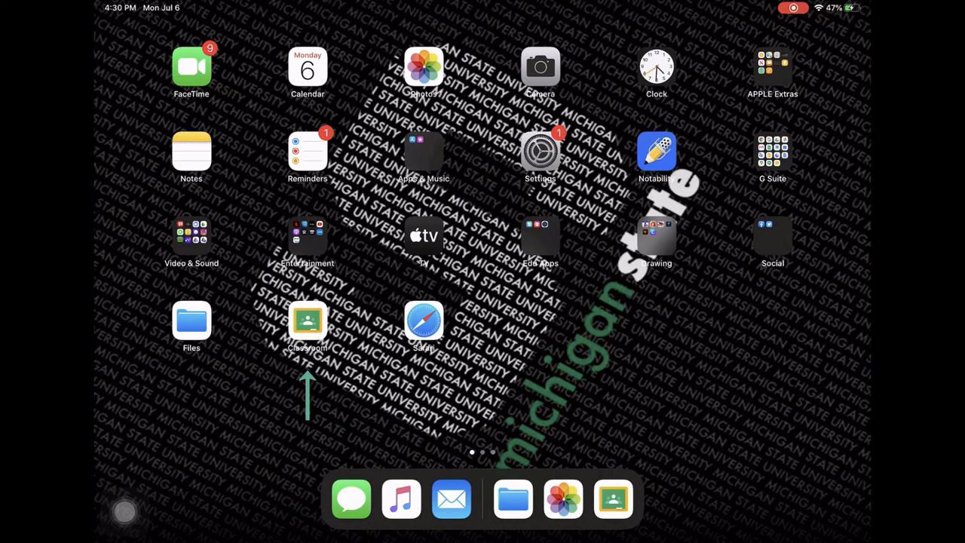
# - Launch Google Classroom from the iPadOS Home Screen to show the Starter Kit stream
pyautogui.click(307, 319)
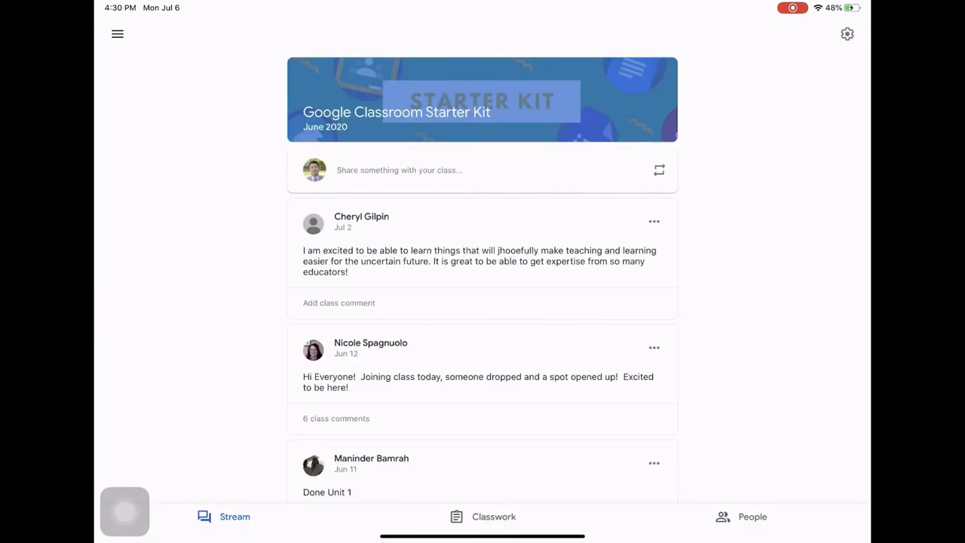
# - Open the Intro to Google material from Classwork to preview IntroGCSK.mp4 in Drive
pyautogui.click(493, 517)
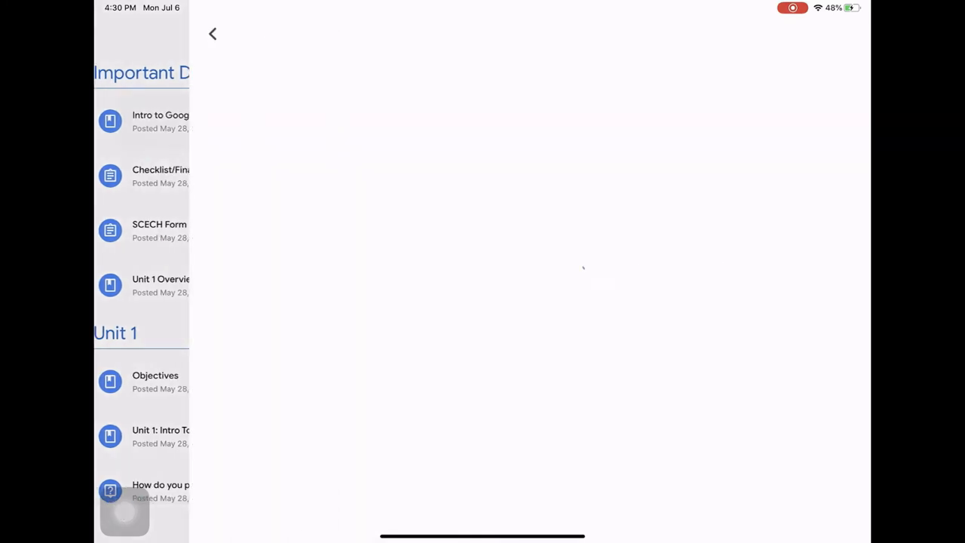
pyautogui.click(151, 121)
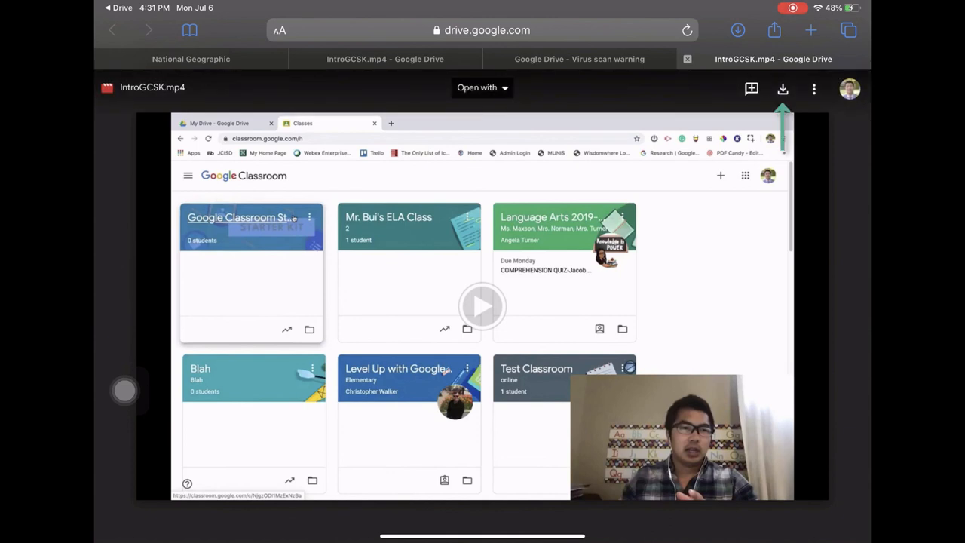
# - Request a download of IntroGCSK.mp4 from the Drive preview toolbar
pyautogui.click(792, 59)
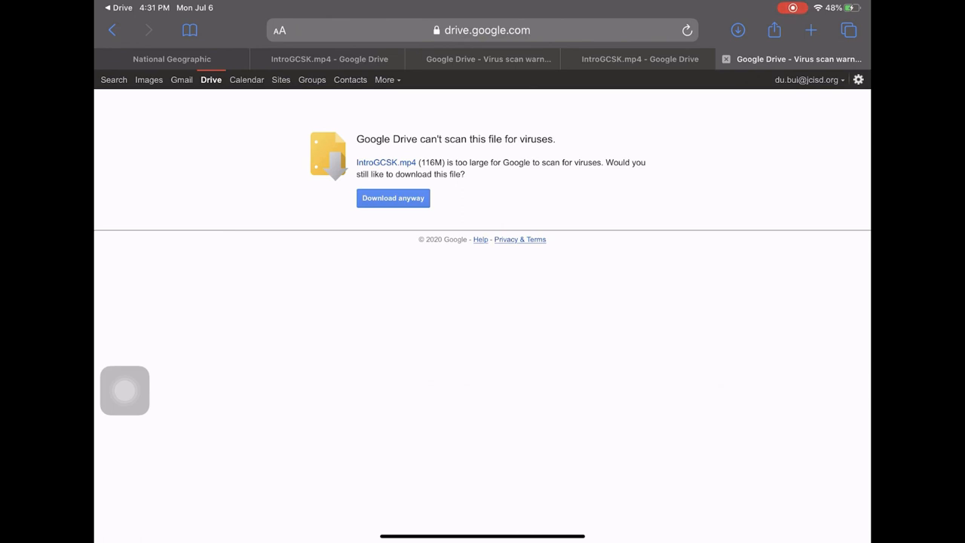
# - Download the unscanned 116M video anyway and view its progress in Safari's Downloads list
pyautogui.click(393, 198)
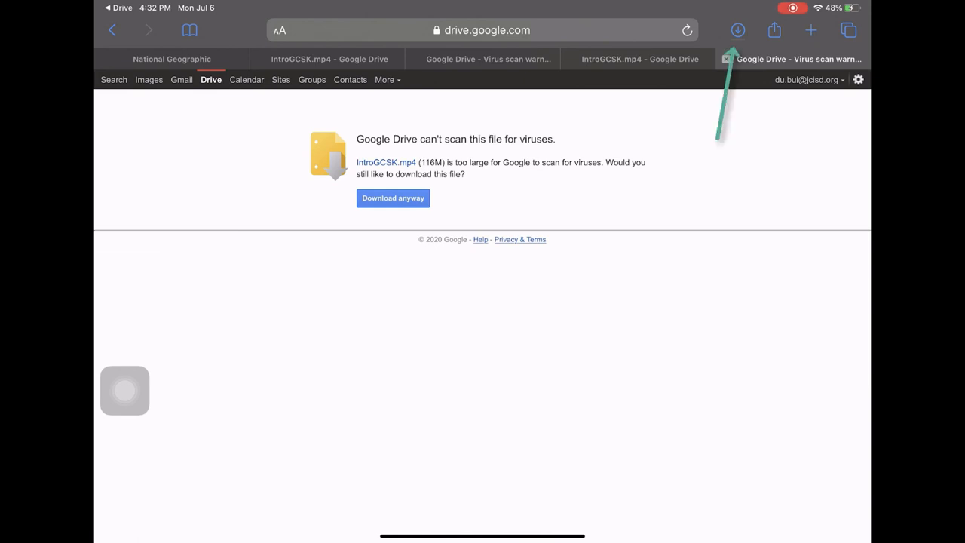
pyautogui.click(737, 30)
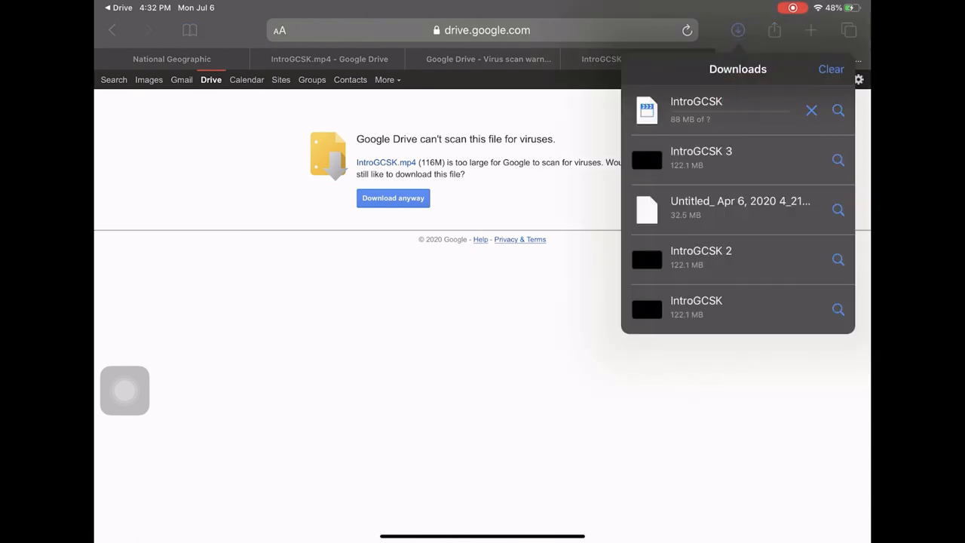